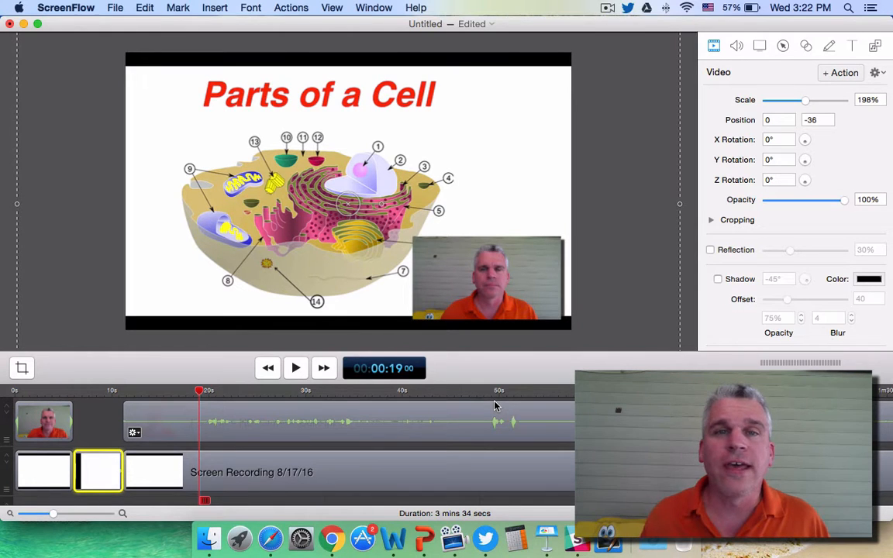
mouse_move(502, 373)
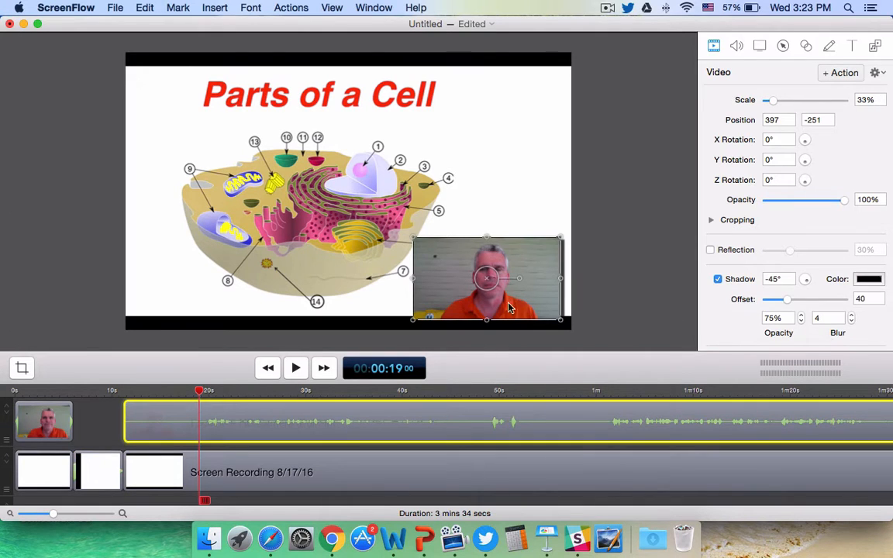
mouse_move(508, 288)
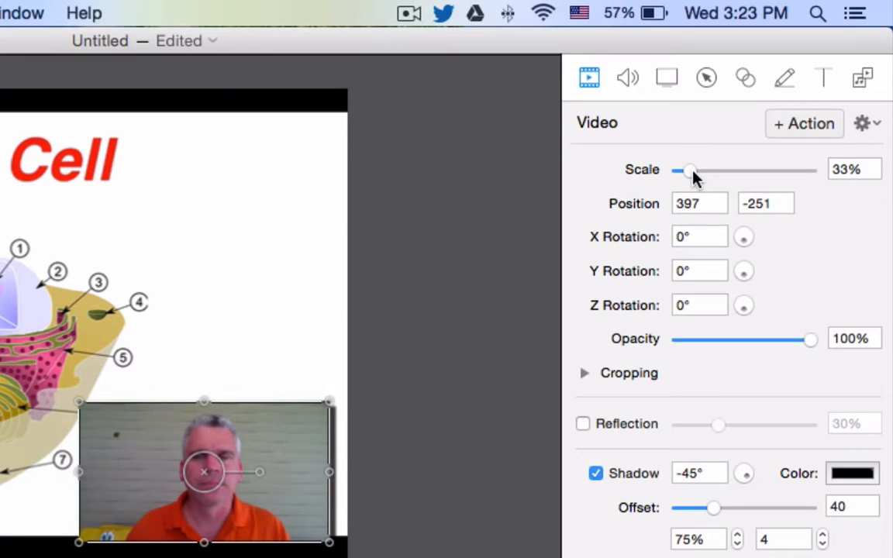
Adjust the webcam overlay's scale and set it to exactly 35%
left_click_drag(688, 170, 694, 169)
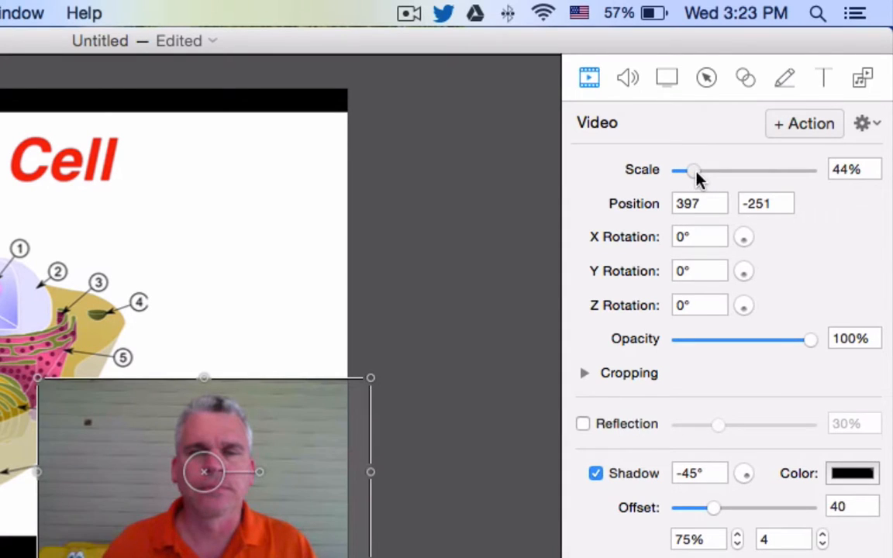
left_click_drag(692, 170, 688, 170)
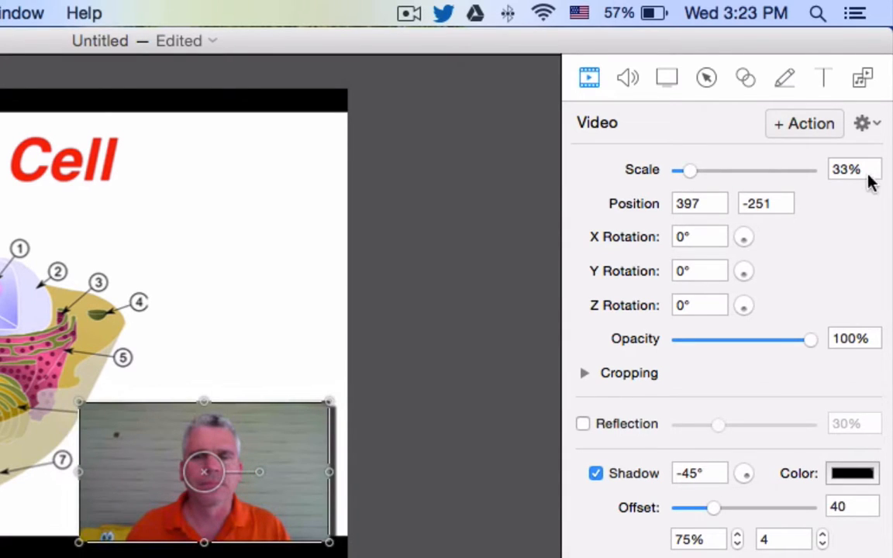
left_click(852, 168)
type("35")
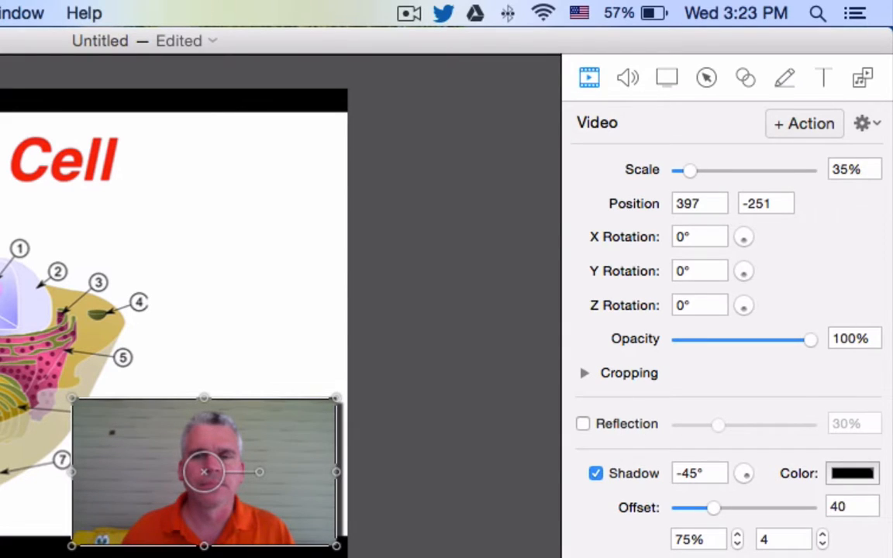
Crop the webcam overlay from the left side in Cropping, checking the result by deselecting
left_click(584, 373)
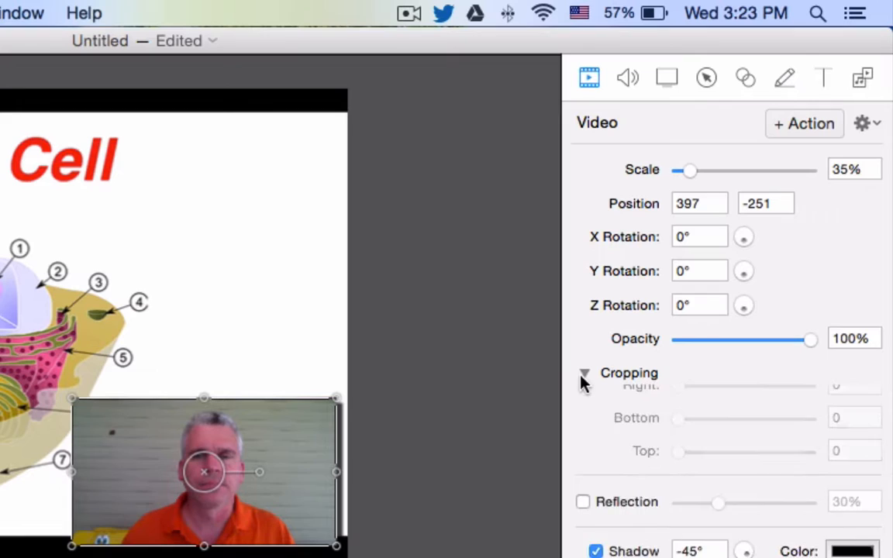
left_click(585, 373)
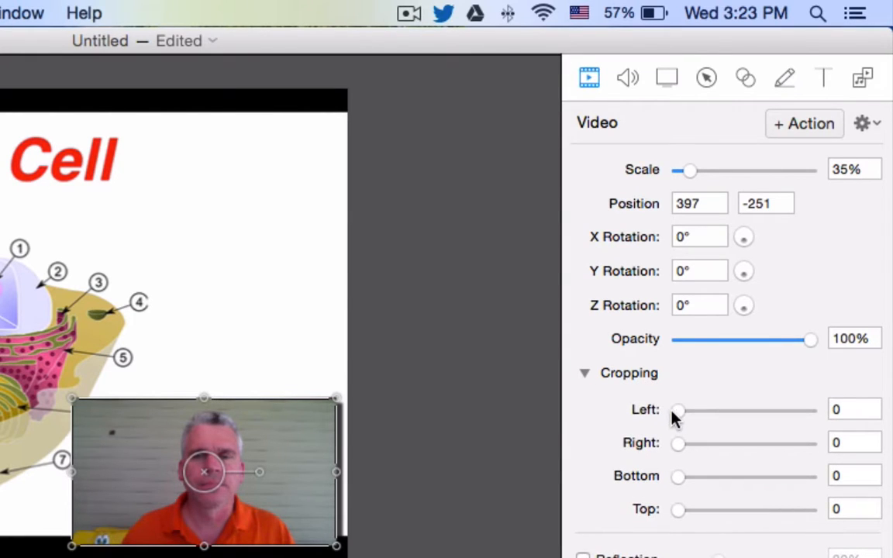
left_click_drag(677, 409, 780, 409)
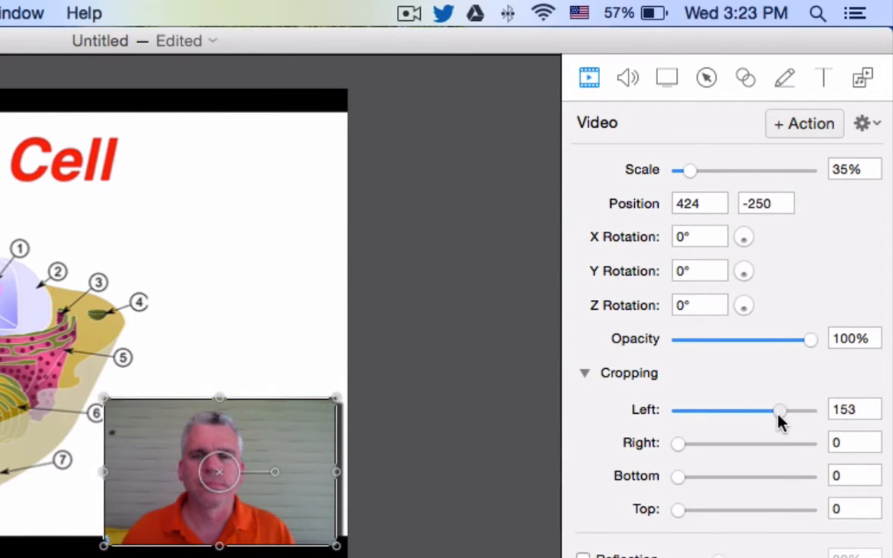
left_click(446, 430)
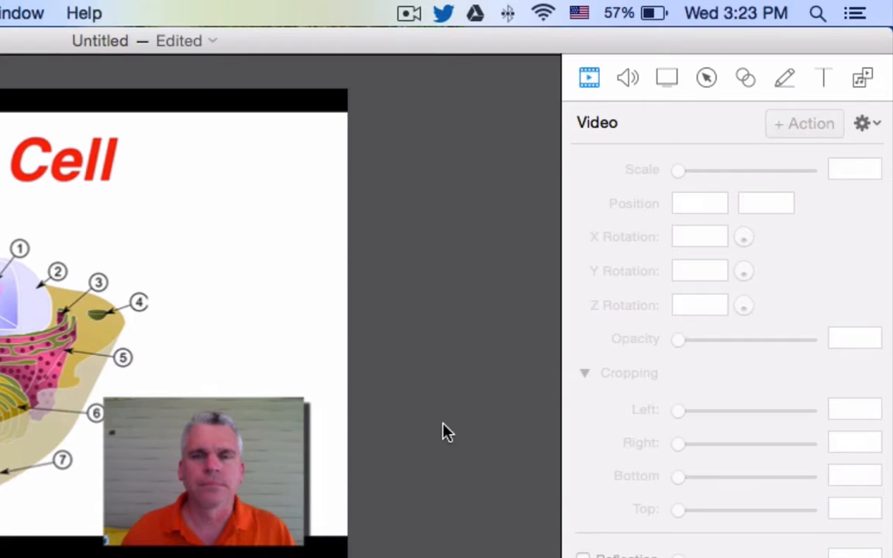
left_click(203, 470)
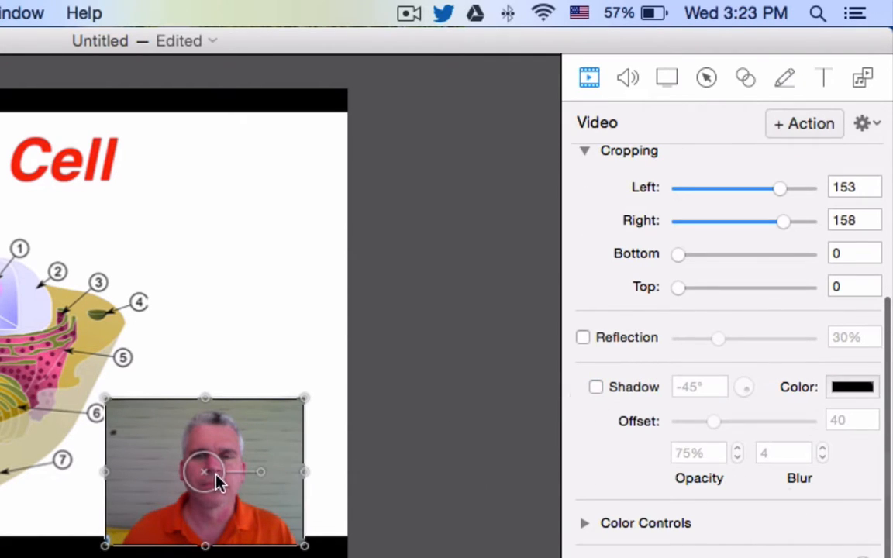
left_click(376, 321)
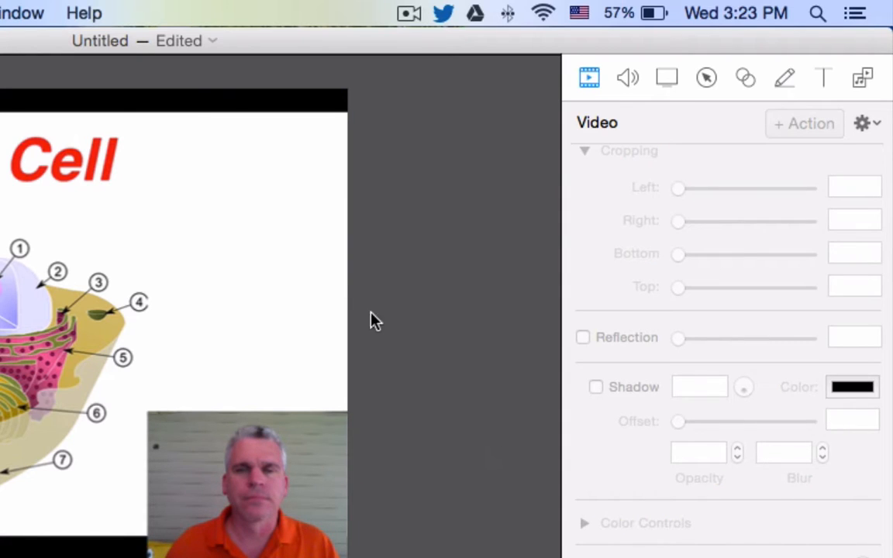
mouse_move(193, 337)
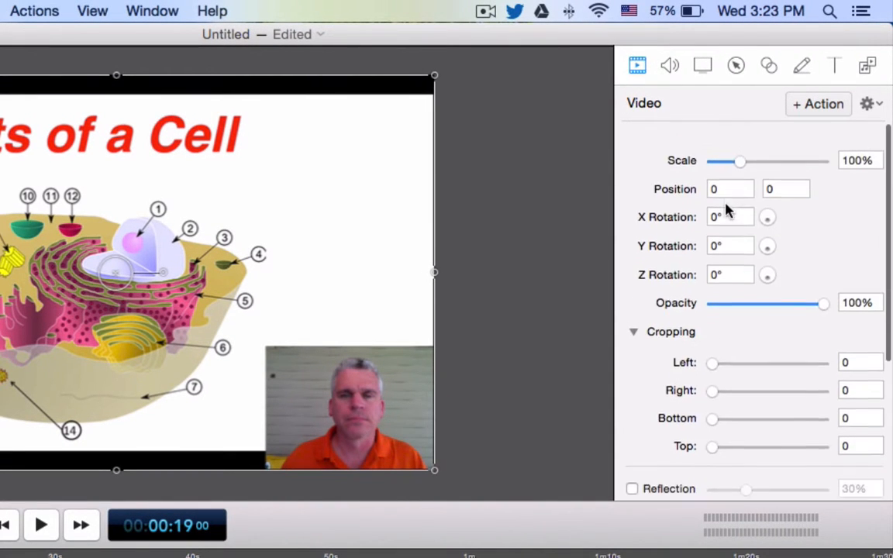
Raise the slide clip's scale to 115%, enlarging the cell diagram behind the webcam
left_click_drag(738, 161, 743, 142)
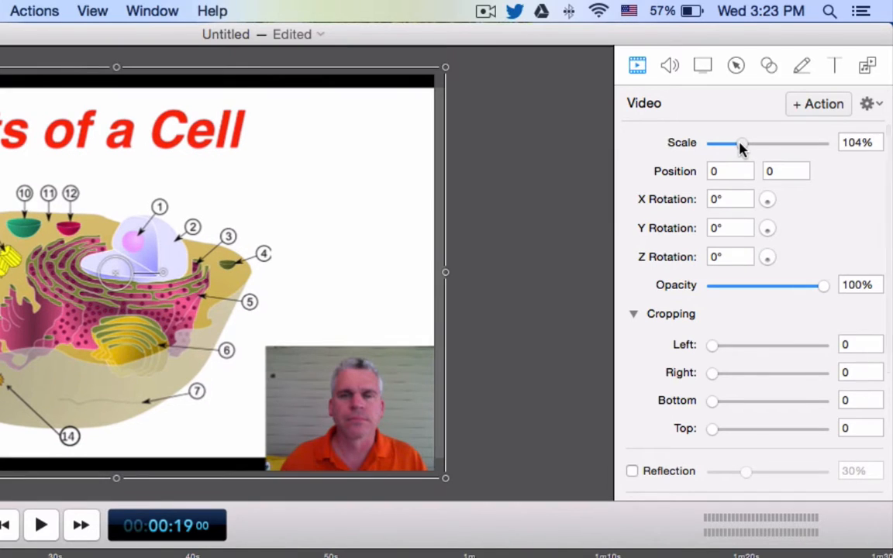
left_click_drag(741, 145, 746, 144)
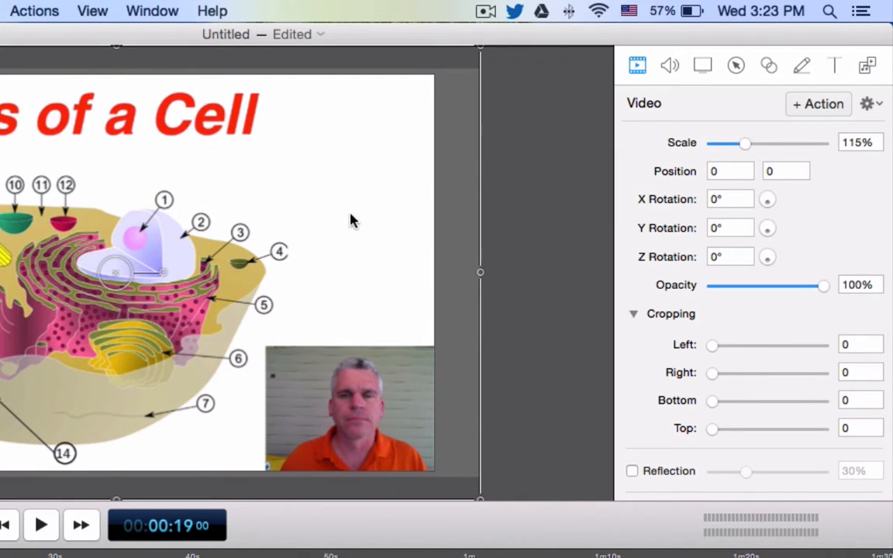
mouse_move(619, 247)
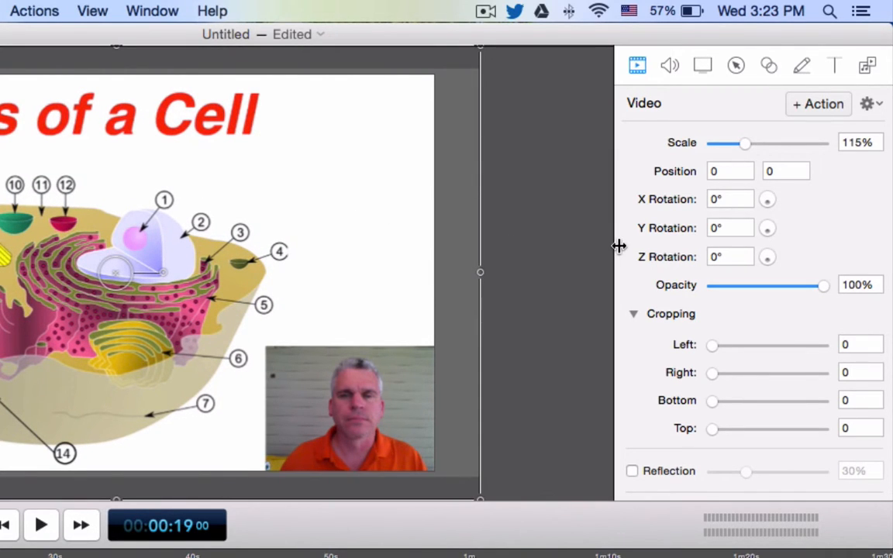